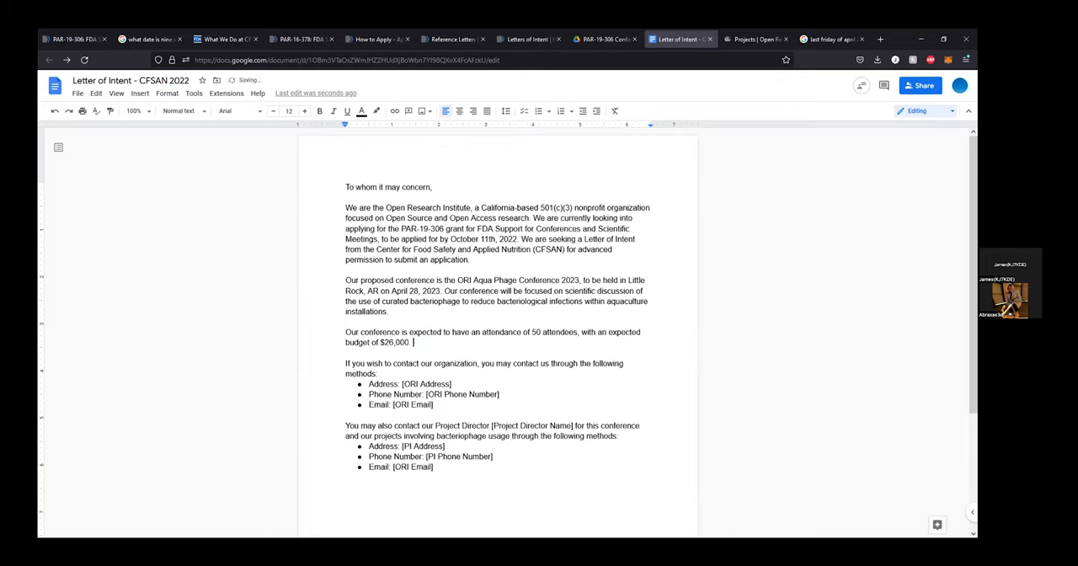
Step: Append "At this moment, the FDA will be our primary source of funding." to the budget paragraph
{"action": "type", "text": "At this moment, the FDA"}
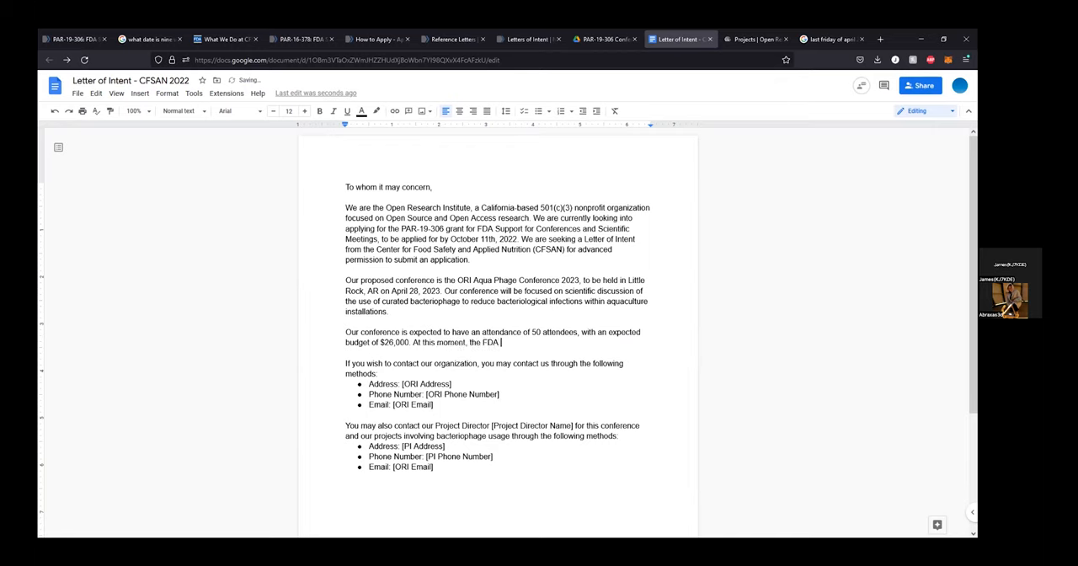
{"action": "type", "text": "will be our"}
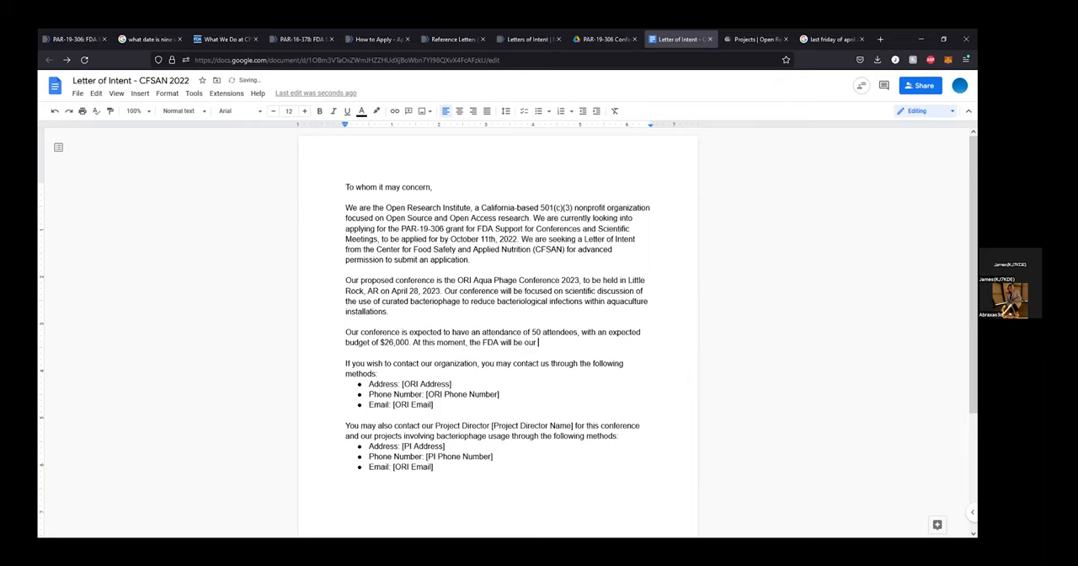
{"action": "type", "text": "primary source"}
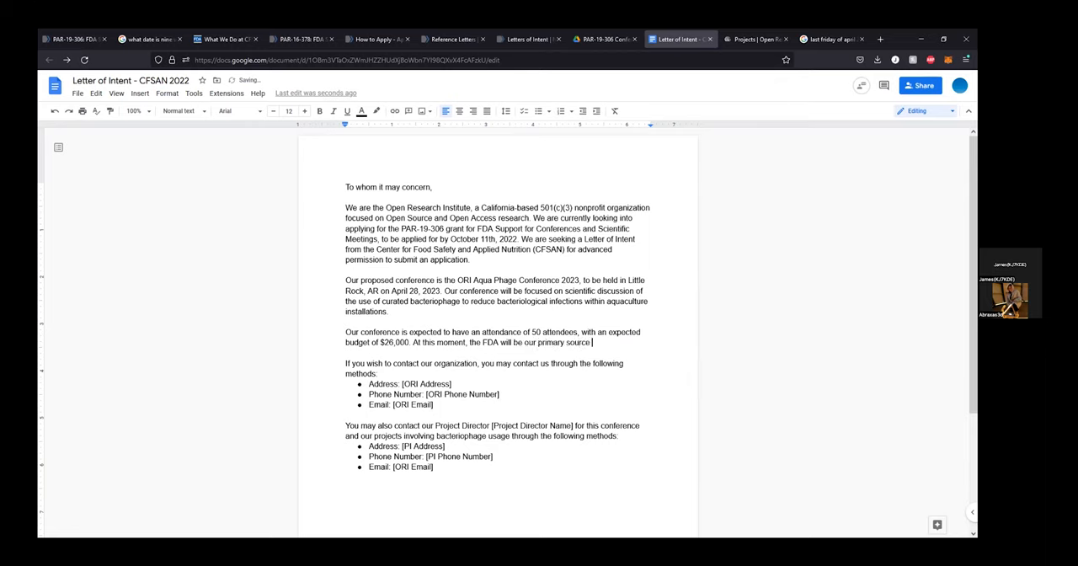
{"action": "type", "text": "of funding."}
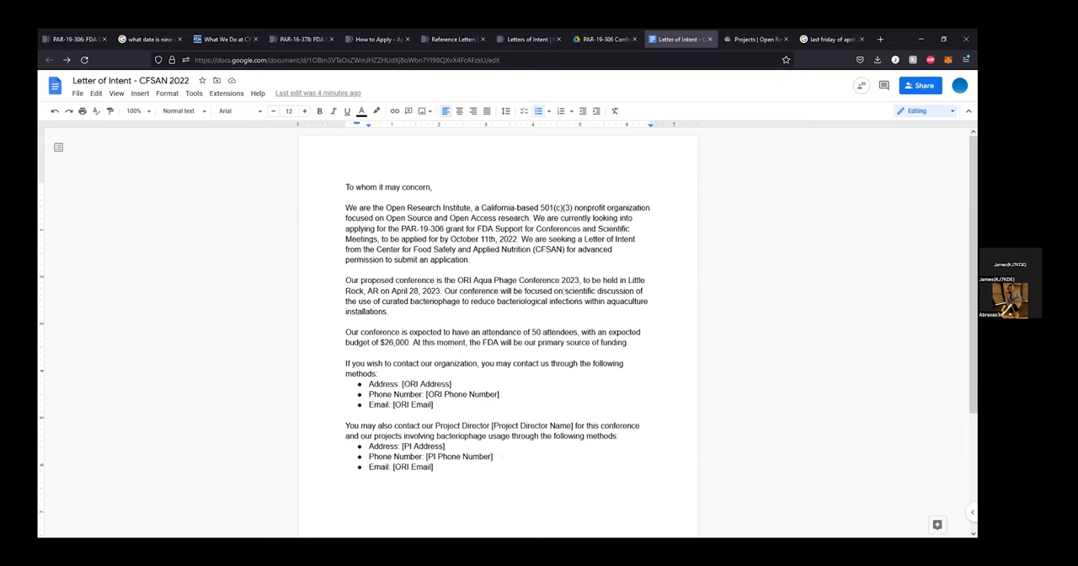
Step: Select the phrase about scientific discussion of curated bacteriophage in aquaculture installations
{"action": "left_click_drag", "start_coordinate": [568, 290], "coordinate": [389, 312]}
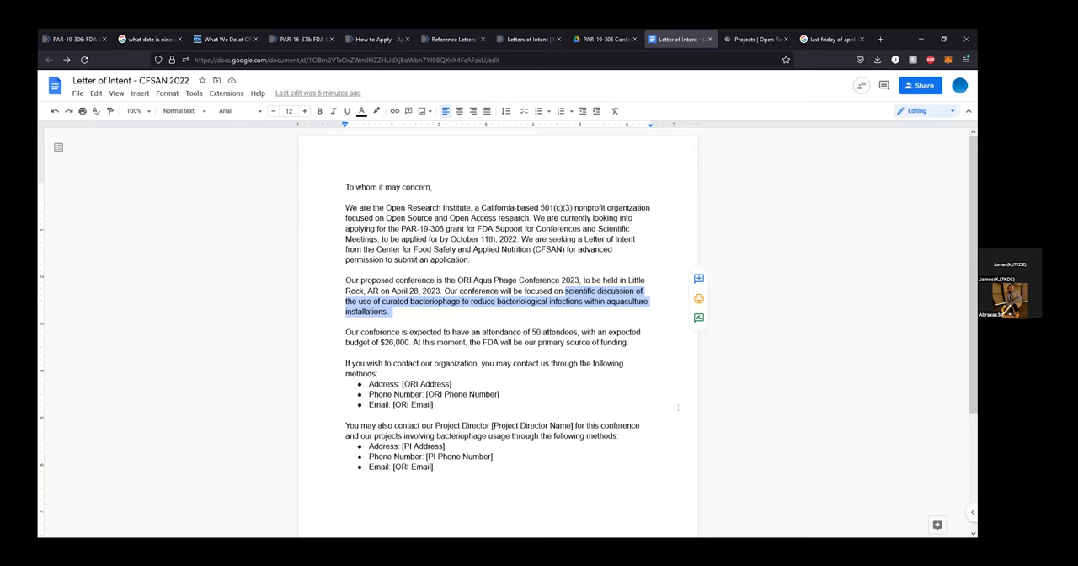
{"action": "mouse_move", "coordinate": [673, 404]}
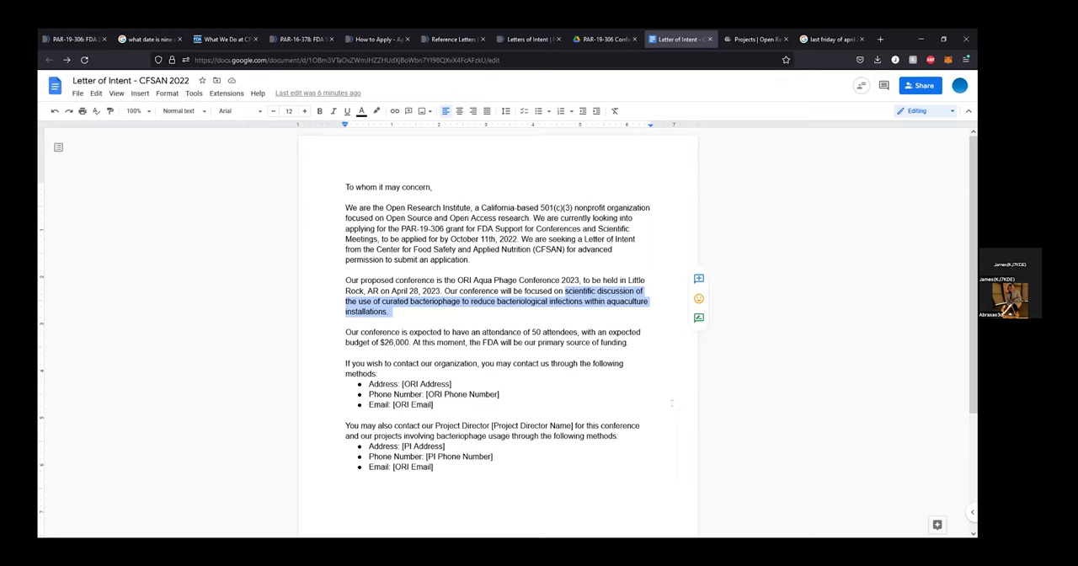